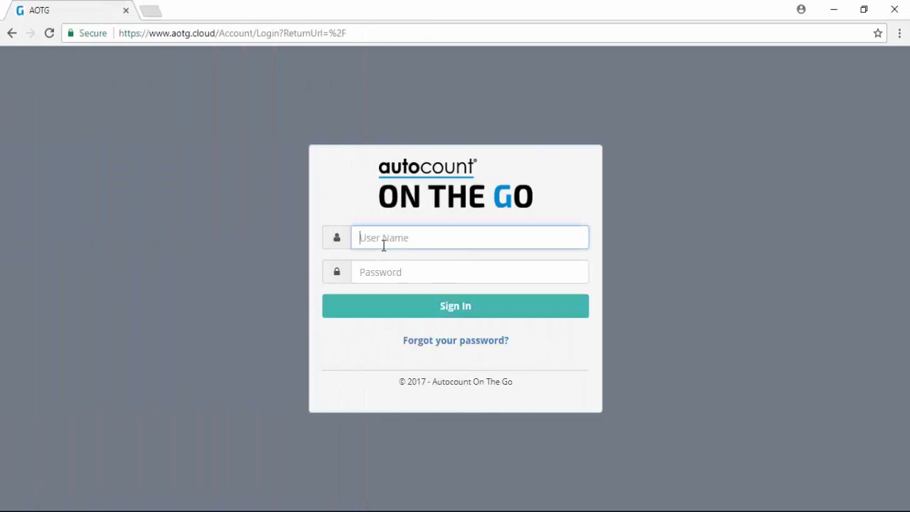
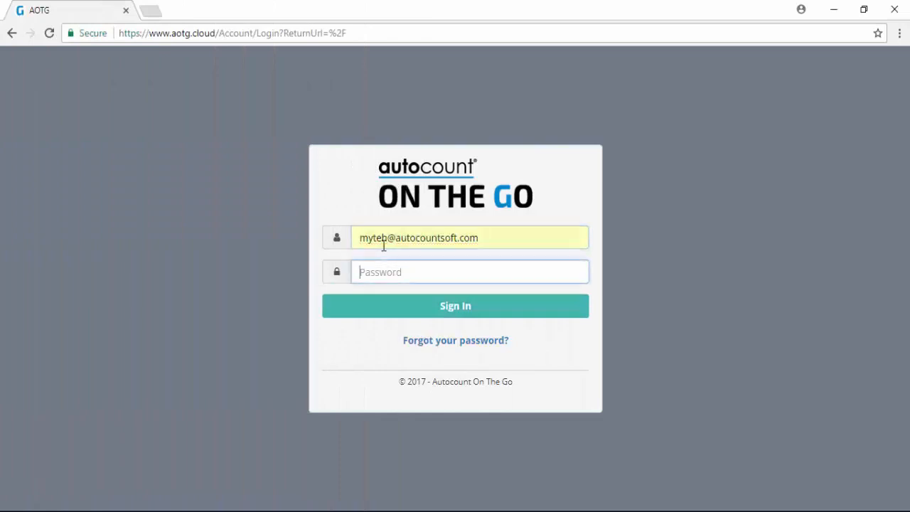
{"action": "left_click", "coordinate": [455, 306]}
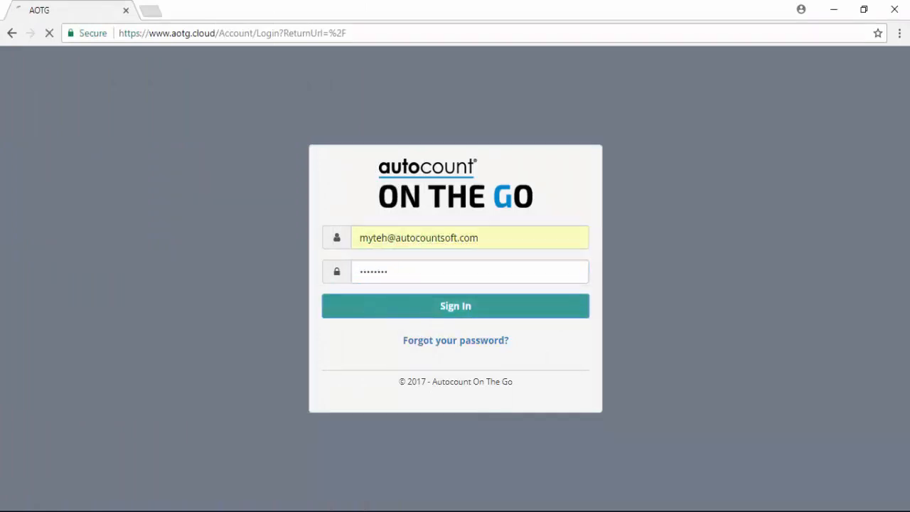
{"action": "left_click", "coordinate": [455, 305]}
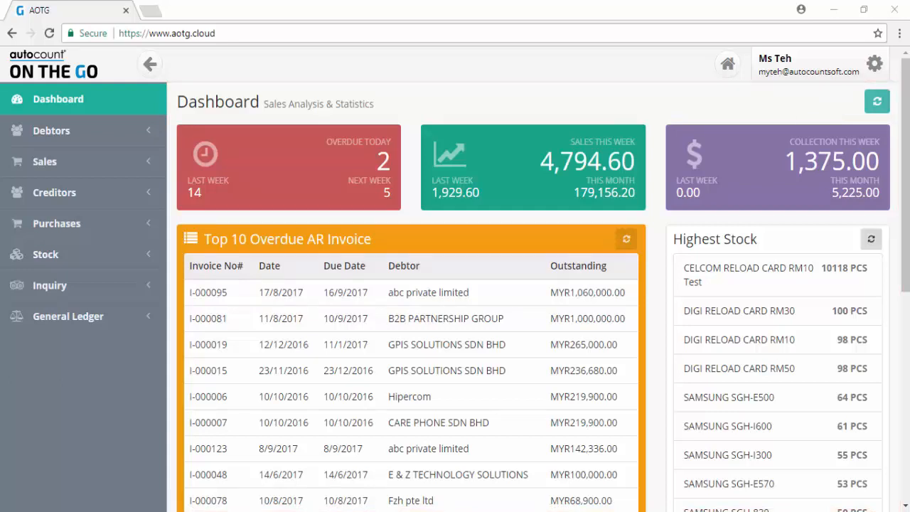
{"action": "mouse_move", "coordinate": [184, 187]}
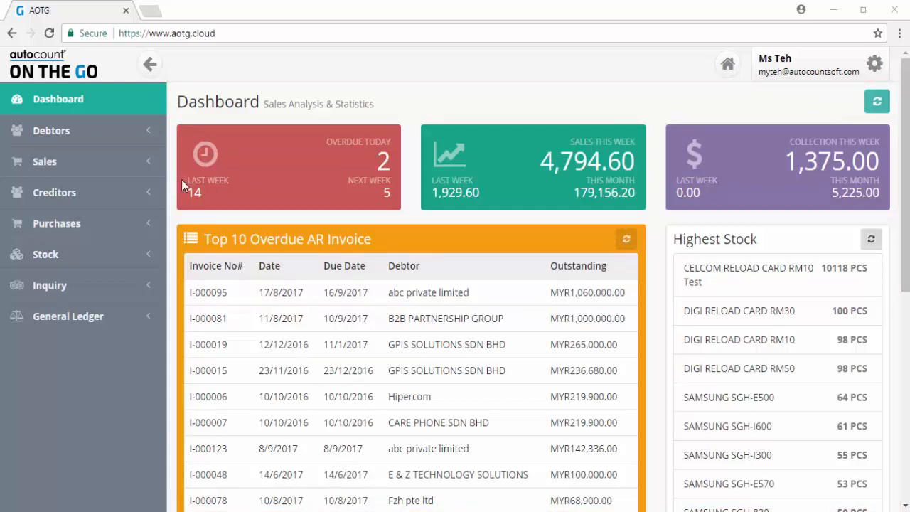
Expand Debtors in the sidebar and show the Debtor List with outstanding balances.
{"action": "left_click", "coordinate": [52, 130]}
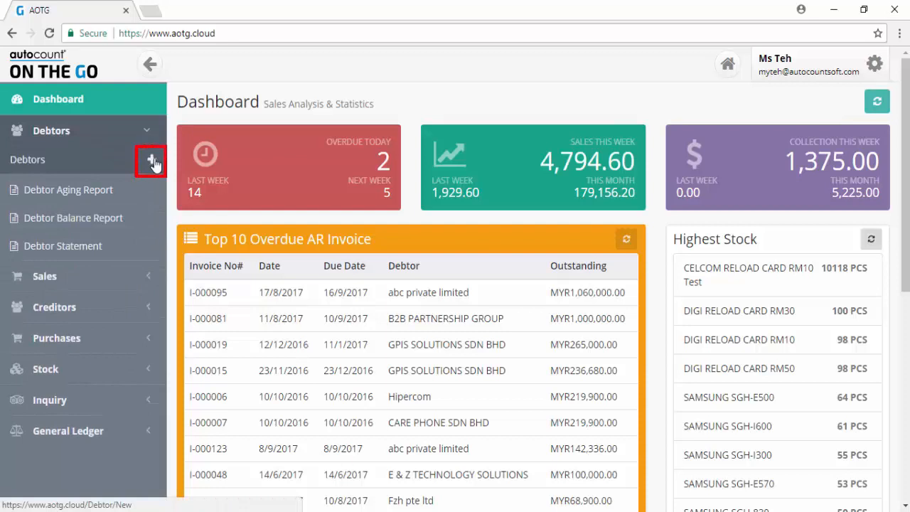
{"action": "left_click", "coordinate": [150, 159]}
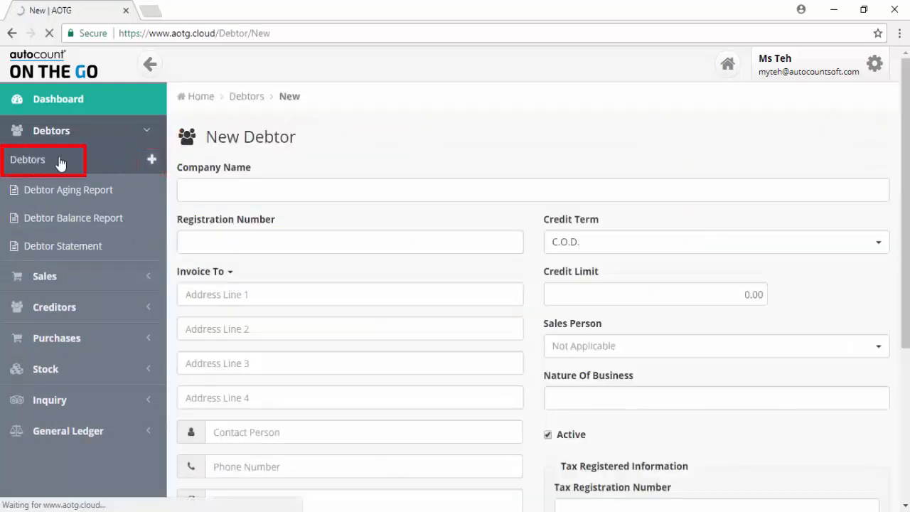
{"action": "left_click", "coordinate": [28, 159]}
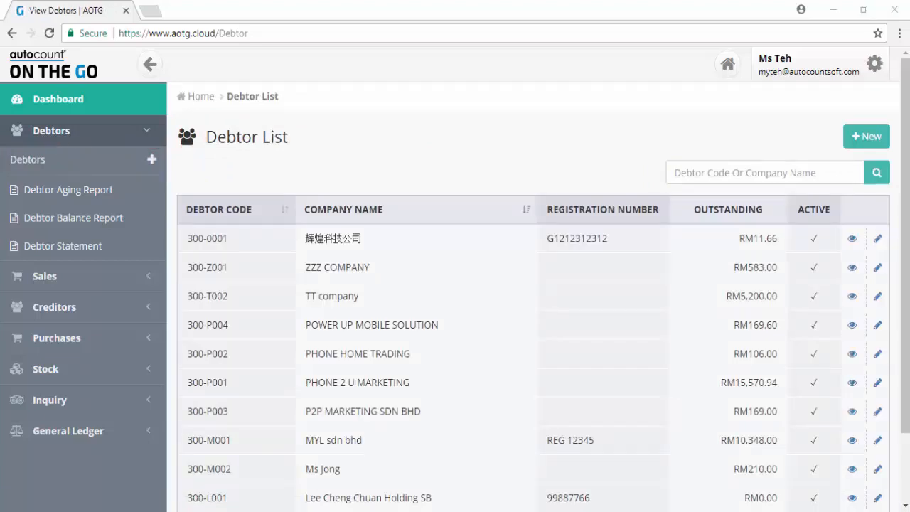
{"action": "mouse_move", "coordinate": [155, 276]}
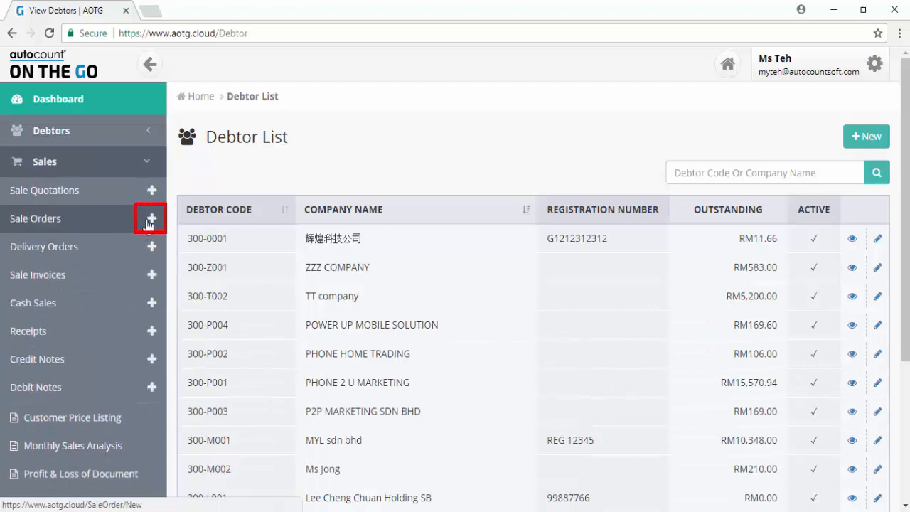
Start a new sale order and choose debtor 300-B001 BEST PHONE SDN BHD.
{"action": "left_click", "coordinate": [151, 218]}
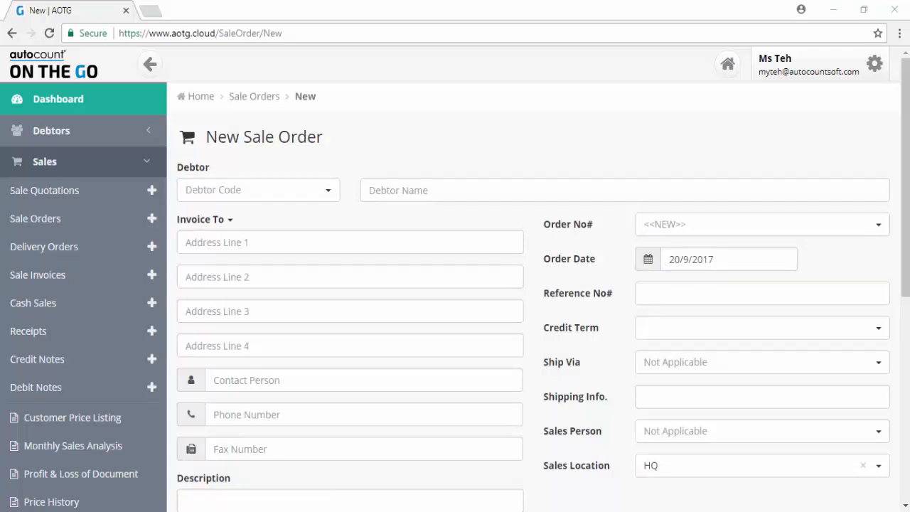
{"action": "type", "text": "be"}
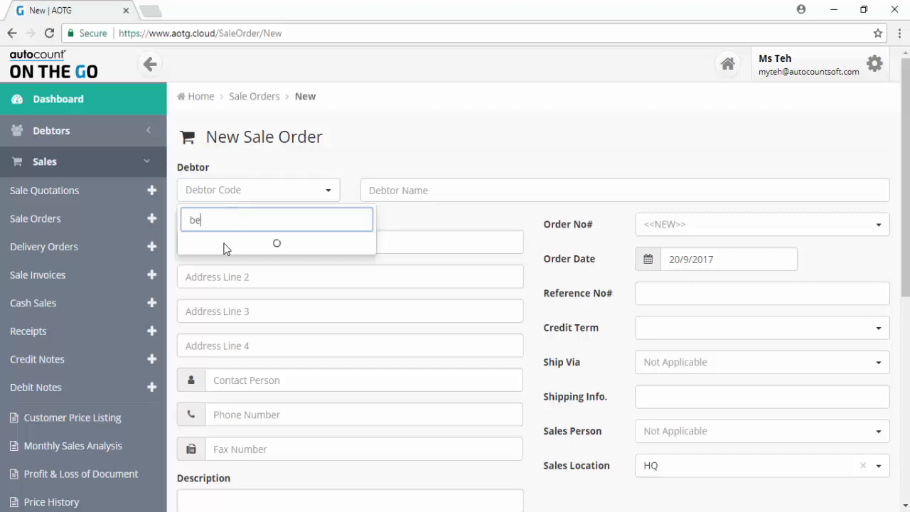
{"action": "left_click", "coordinate": [276, 243]}
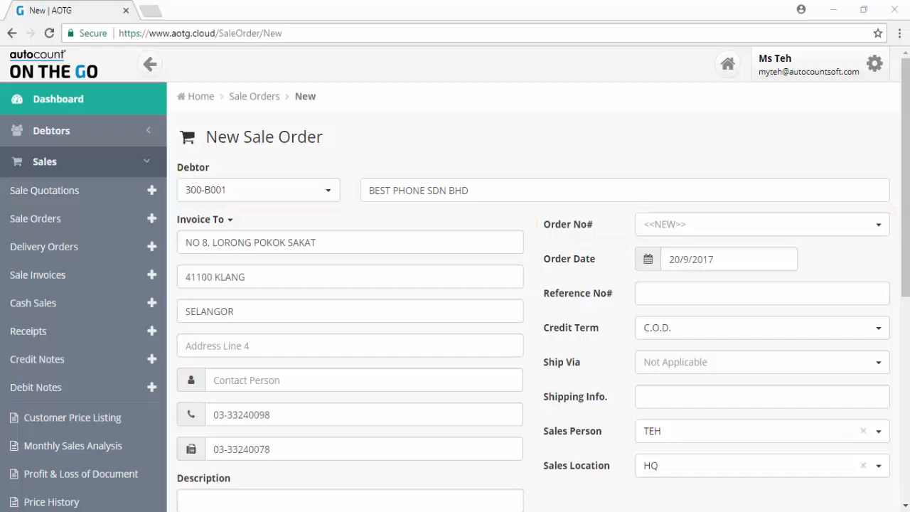
Save sale order SO-000045, described 'Sale Order', with 3 NOKIA 8800 totalling RM9,540.00.
{"action": "scroll", "scroll_direction": "down", "scroll_amount": 3}
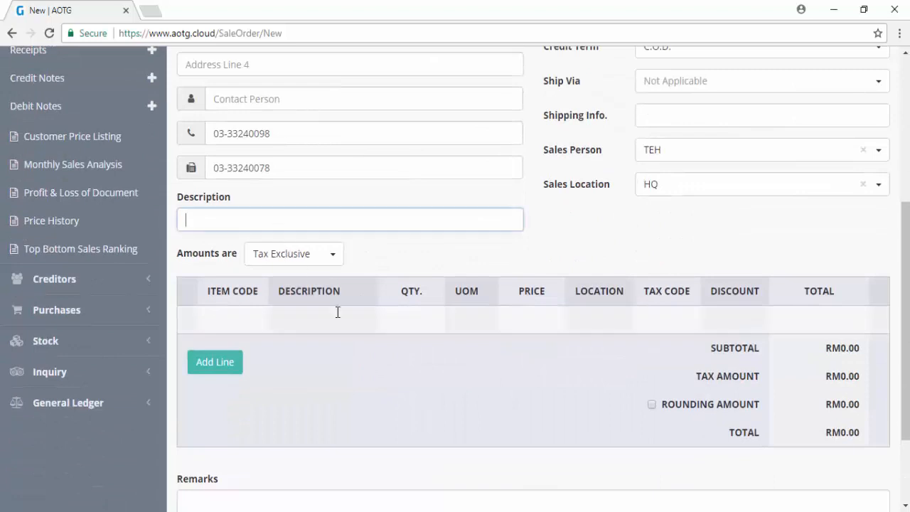
{"action": "type", "text": "Sale"}
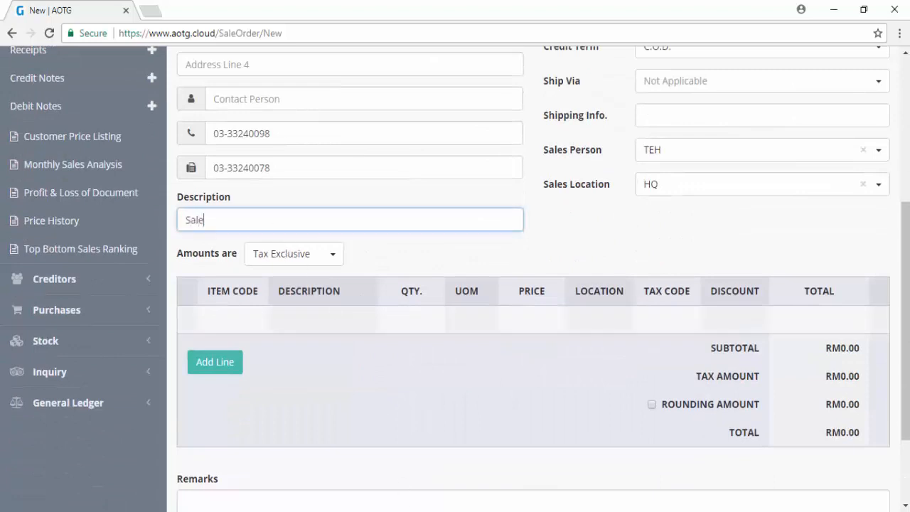
{"action": "type", "text": "Order"}
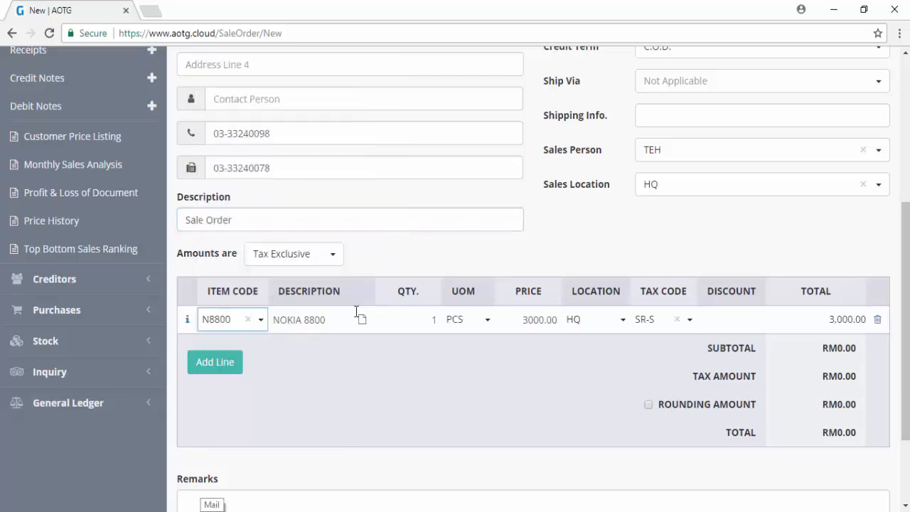
{"action": "type", "text": "3"}
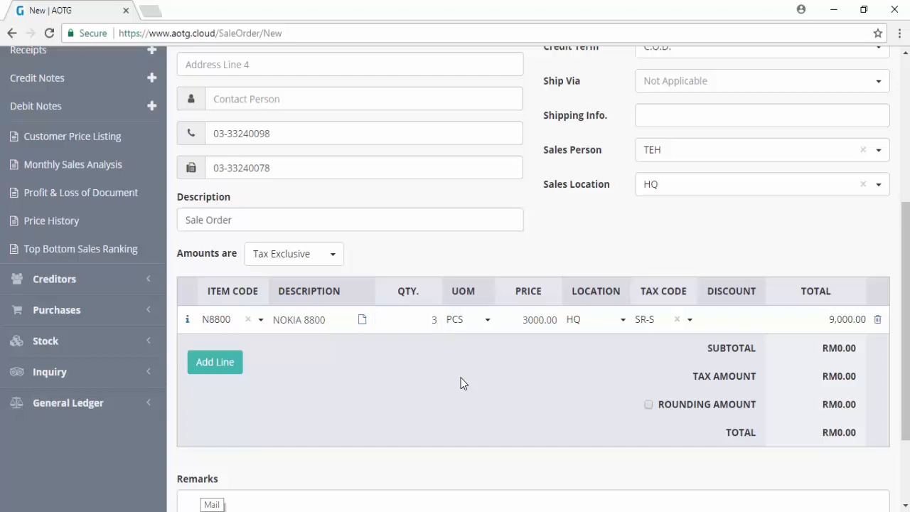
{"action": "left_click", "coordinate": [620, 319]}
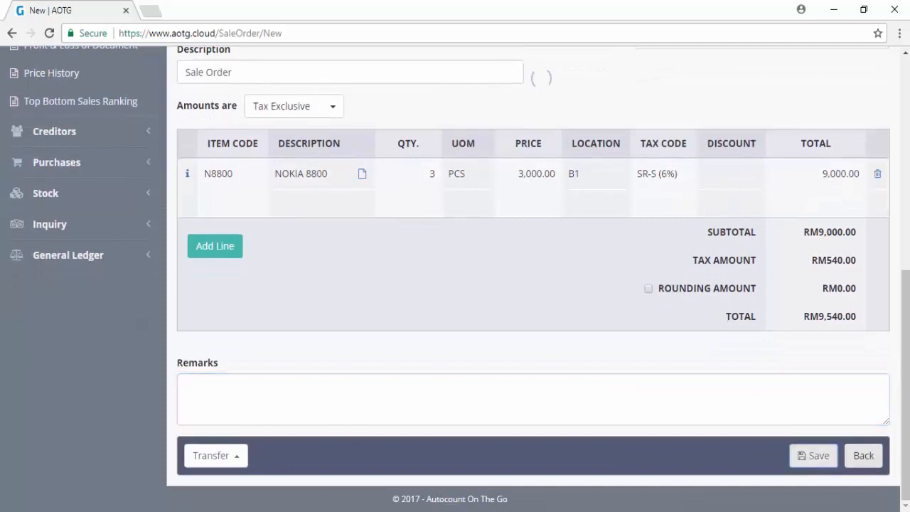
{"action": "left_click", "coordinate": [813, 455]}
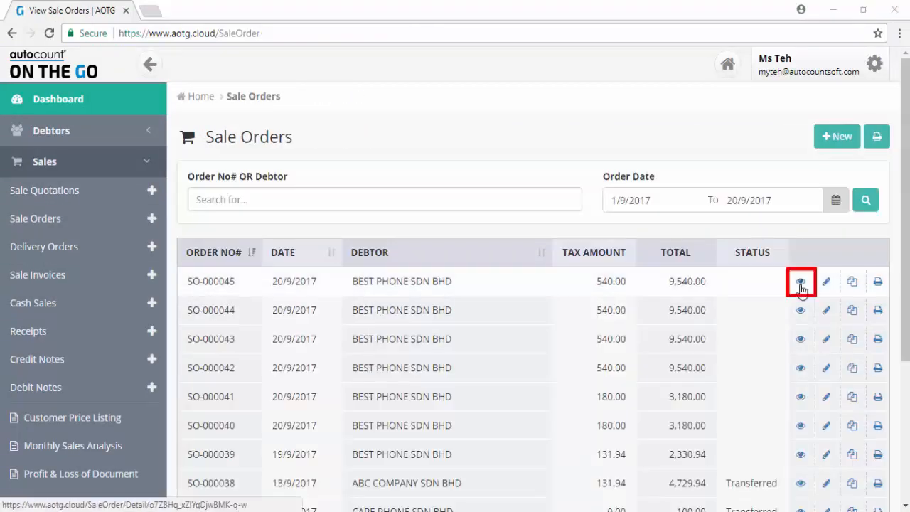
{"action": "mouse_move", "coordinate": [801, 282]}
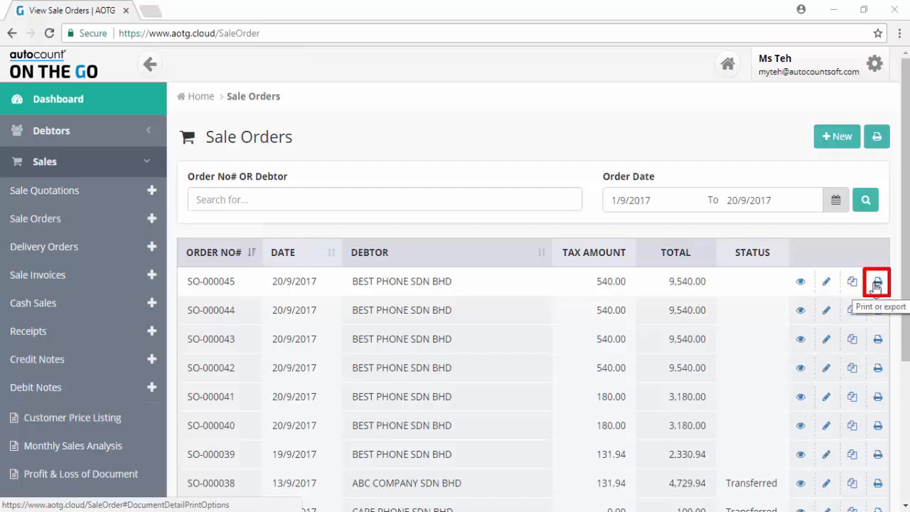
Print SO-000045 using the Tax Sales Order template.
{"action": "left_click", "coordinate": [877, 287]}
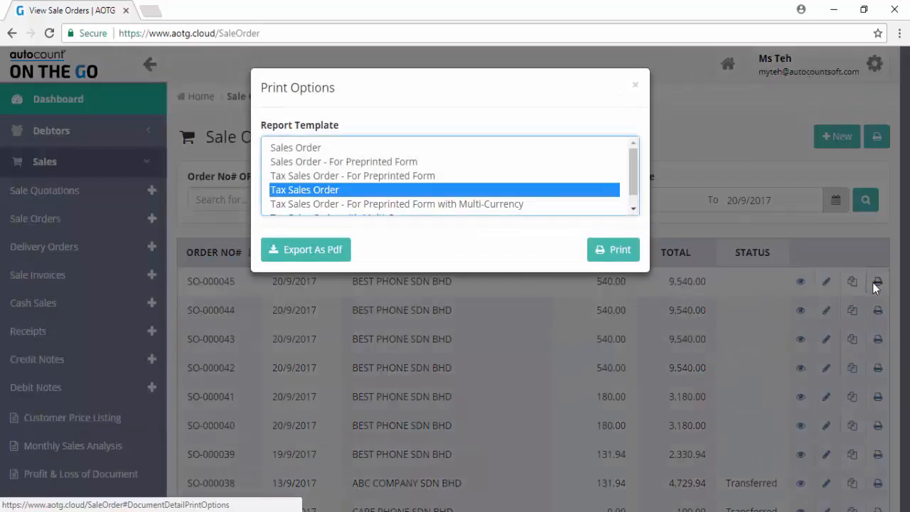
{"action": "mouse_move", "coordinate": [333, 250]}
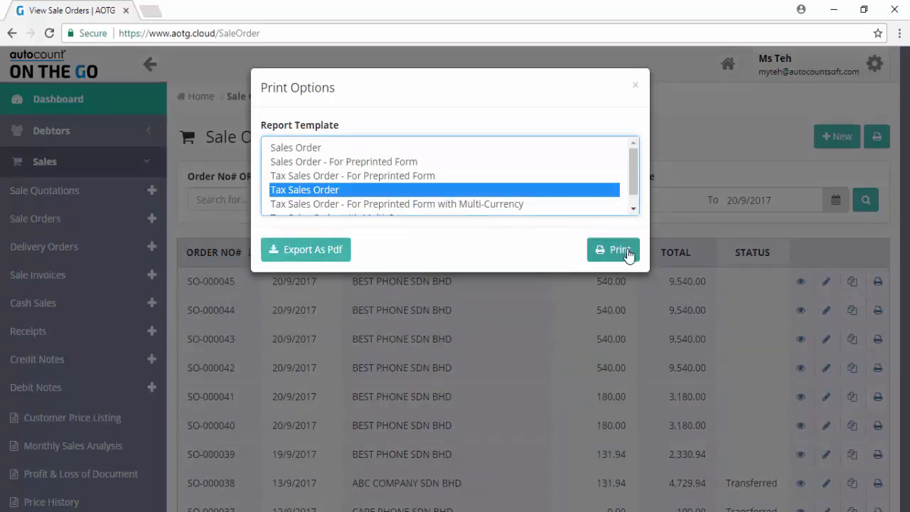
{"action": "left_click", "coordinate": [614, 250]}
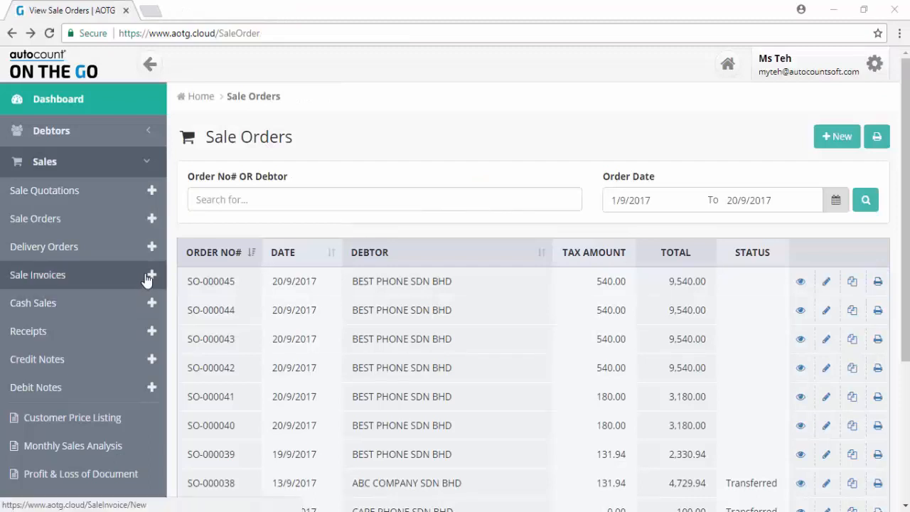
Start a BEST PHONE invoice, transfer SO-000045 into it, and check the item's price history.
{"action": "left_click", "coordinate": [151, 275]}
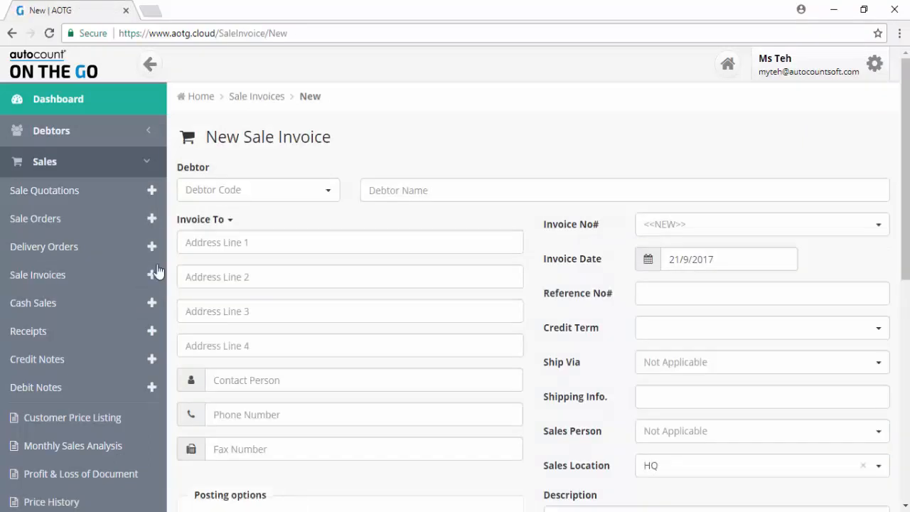
{"action": "type", "text": "best"}
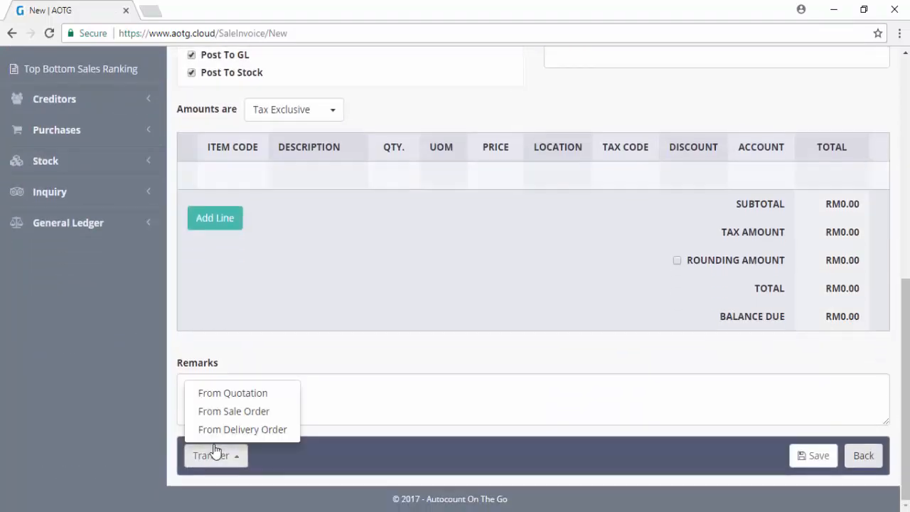
{"action": "left_click", "coordinate": [233, 411]}
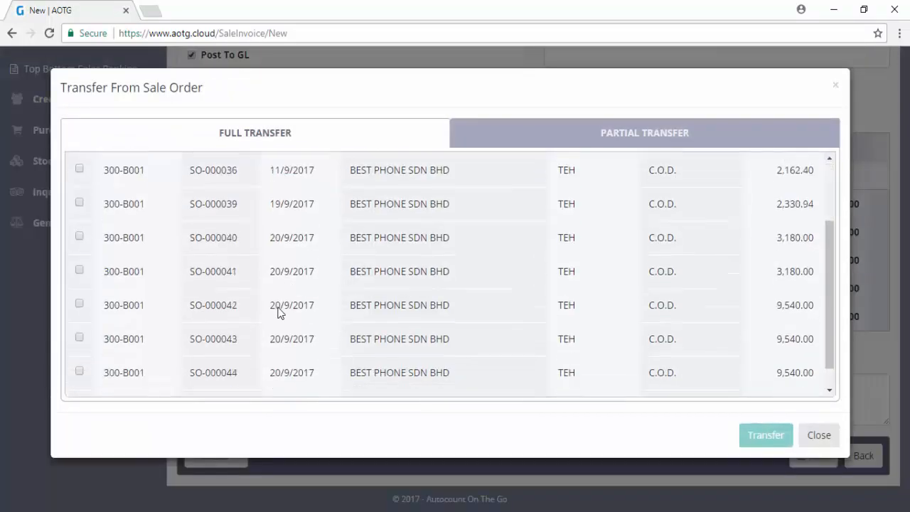
{"action": "left_click", "coordinate": [78, 379]}
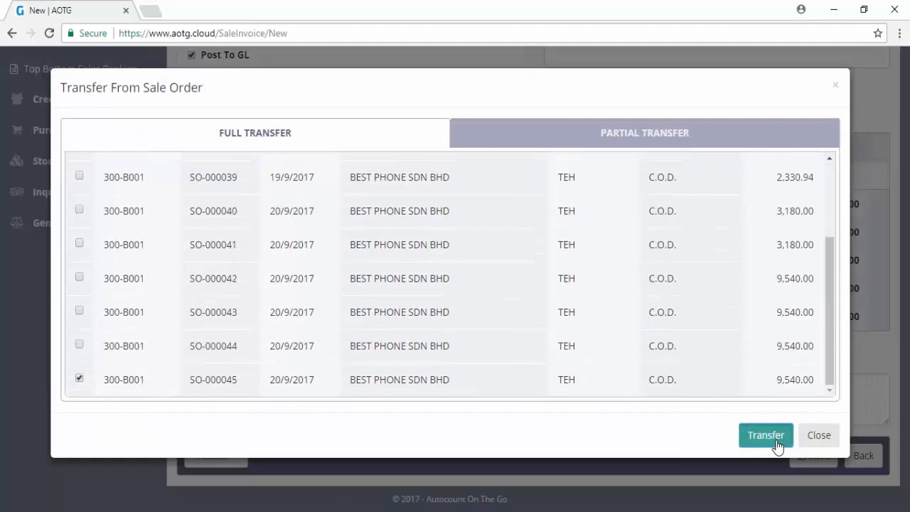
{"action": "left_click", "coordinate": [765, 436]}
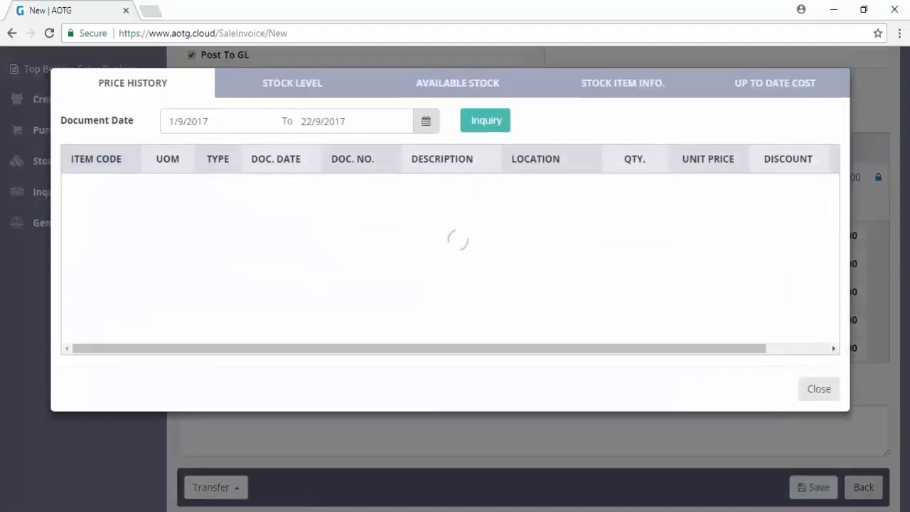
{"action": "left_click", "coordinate": [485, 120]}
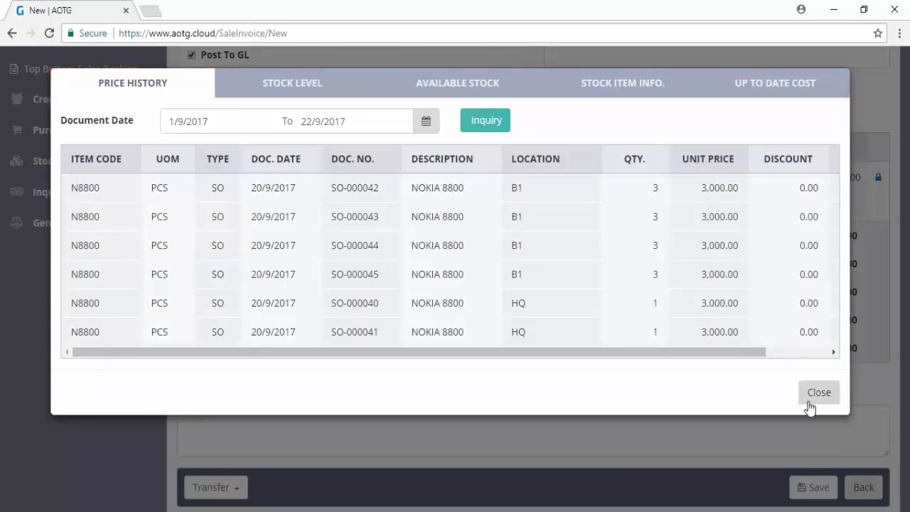
{"action": "left_click", "coordinate": [821, 392]}
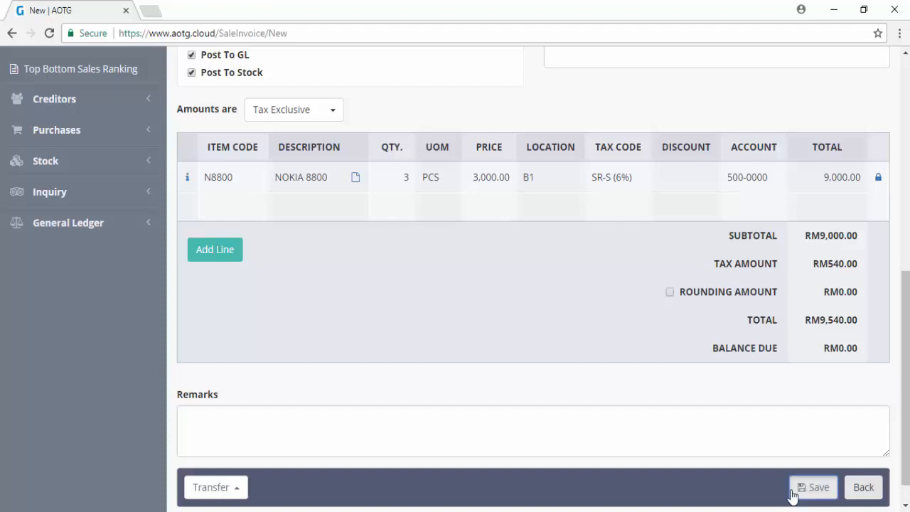
Save the BEST PHONE SDN BHD sales invoice as I-000137.
{"action": "left_click", "coordinate": [815, 487]}
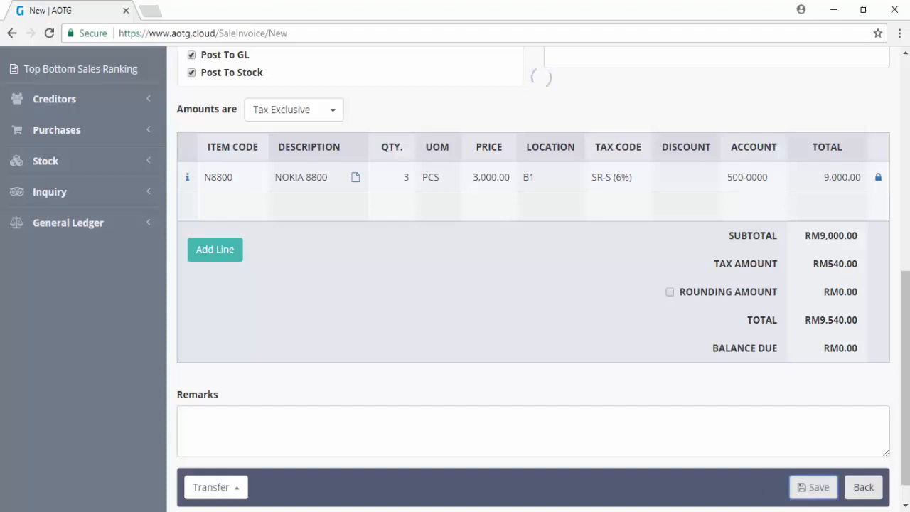
{"action": "left_click", "coordinate": [813, 487]}
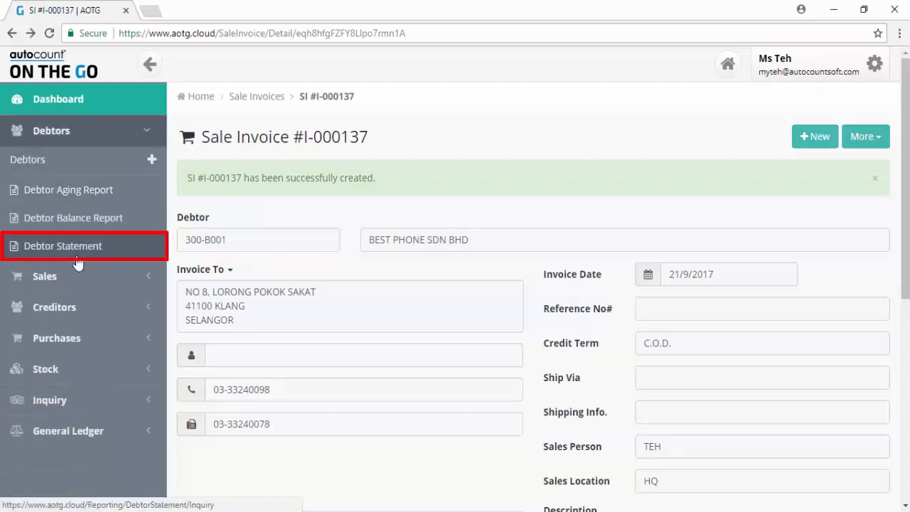
Run the 300-B001 BEST PHONE debtor statement and print it with the 6 Months template.
{"action": "left_click", "coordinate": [63, 245]}
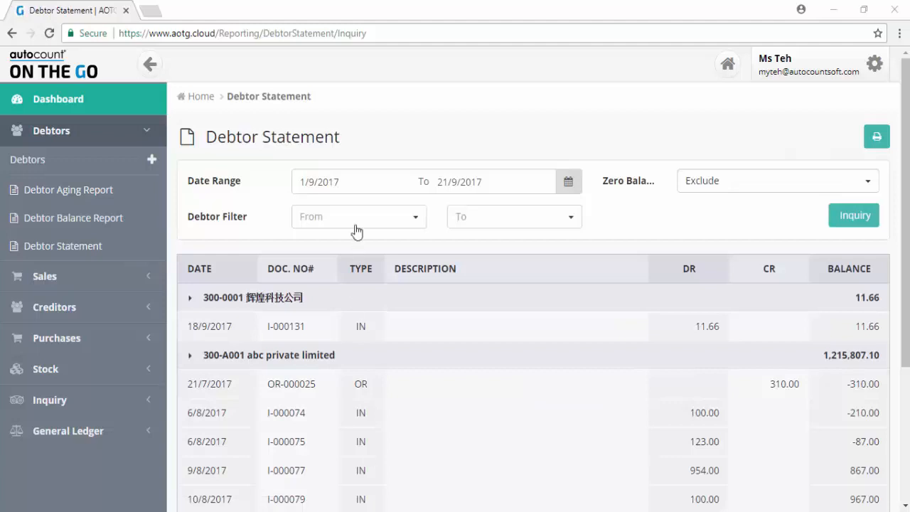
{"action": "type", "text": "best"}
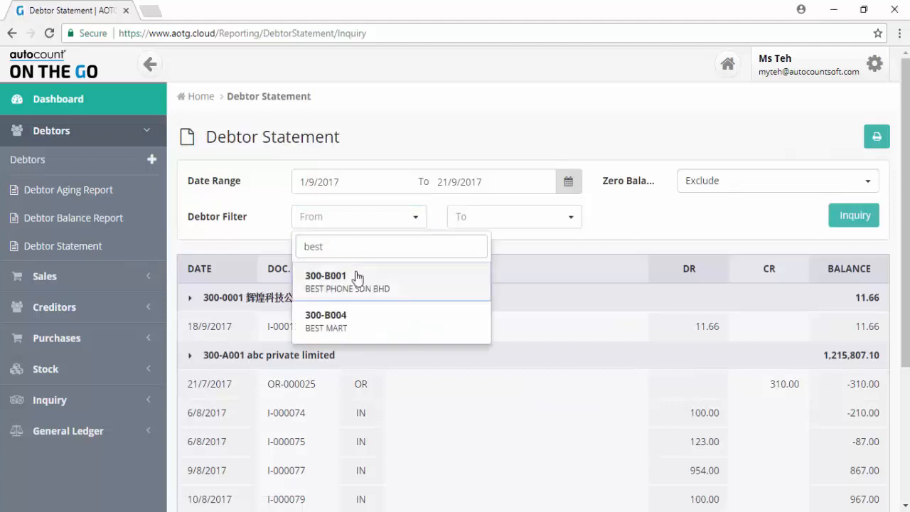
{"action": "left_click", "coordinate": [325, 276]}
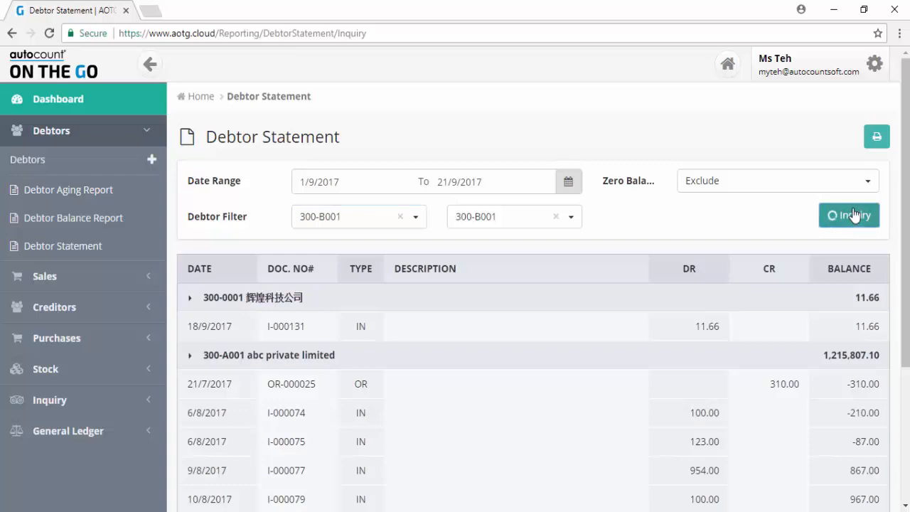
{"action": "left_click", "coordinate": [849, 215]}
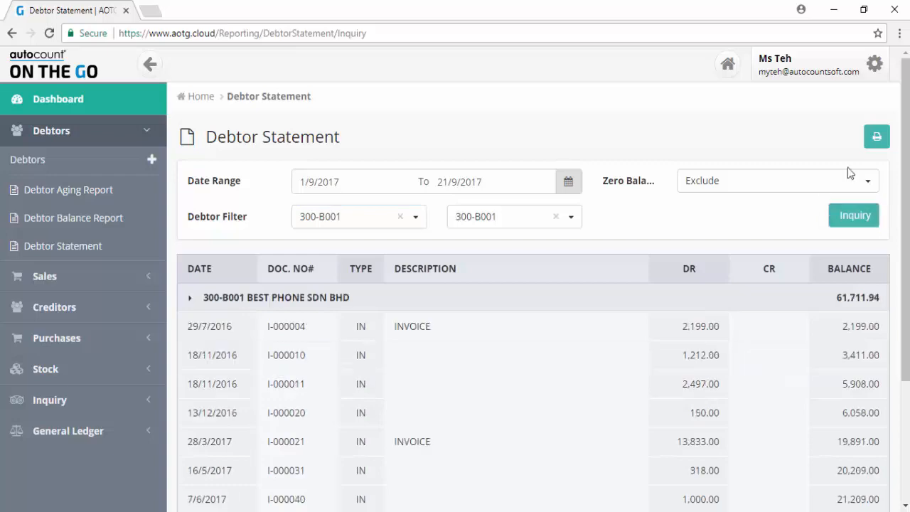
{"action": "left_click", "coordinate": [876, 136]}
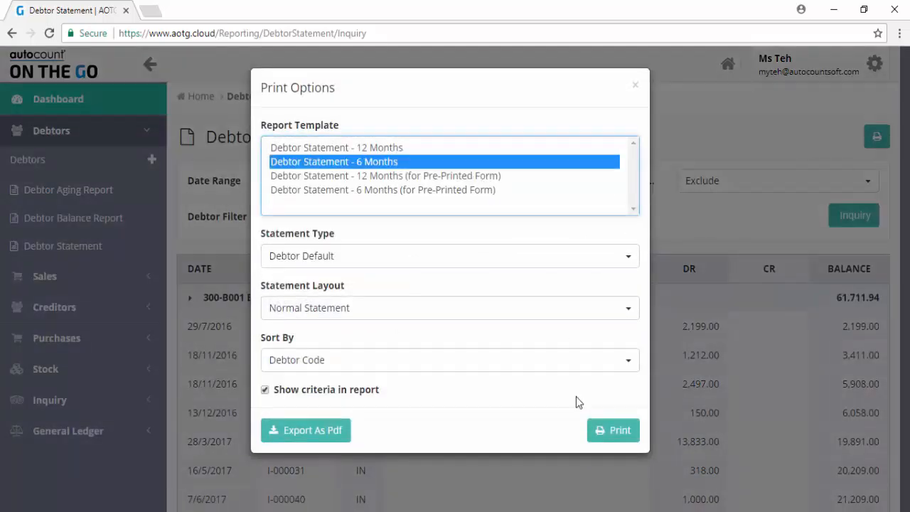
{"action": "left_click", "coordinate": [613, 431]}
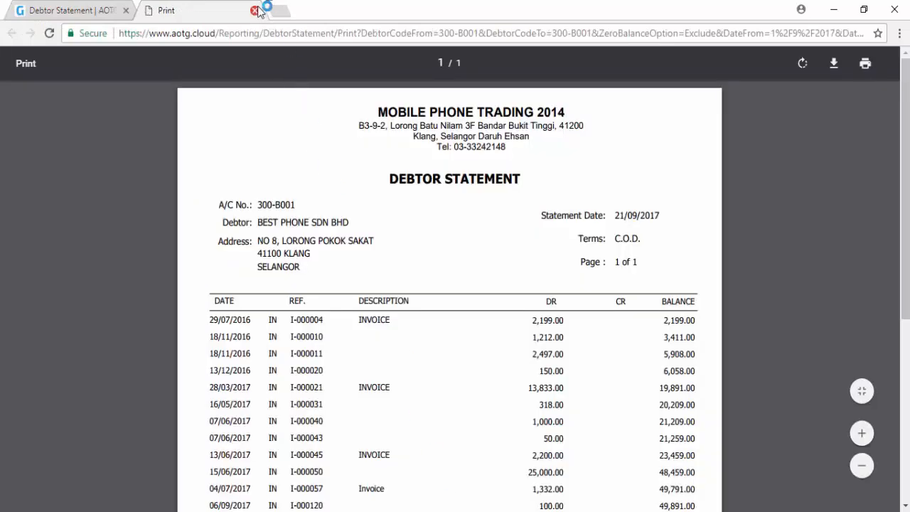
{"action": "left_click", "coordinate": [255, 11]}
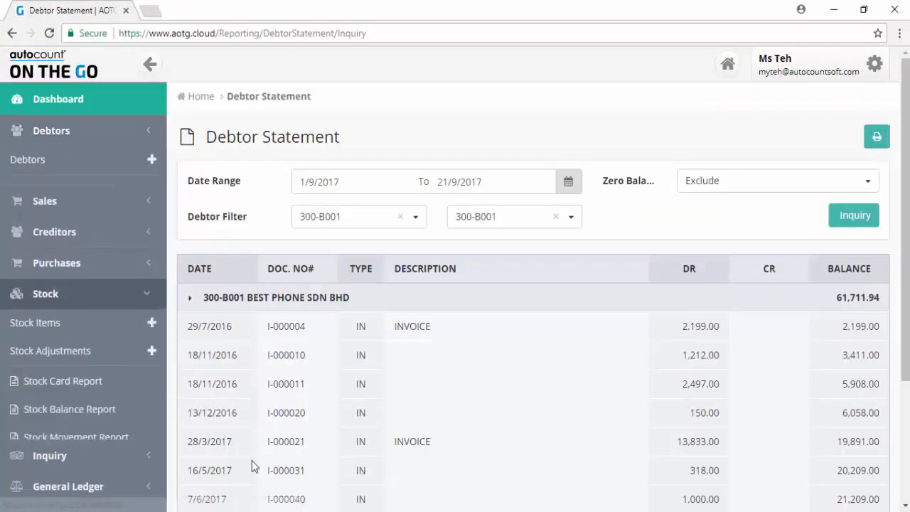
Open the Stock Balance Report listing item balance quantities, total and average costs.
{"action": "left_click", "coordinate": [45, 294]}
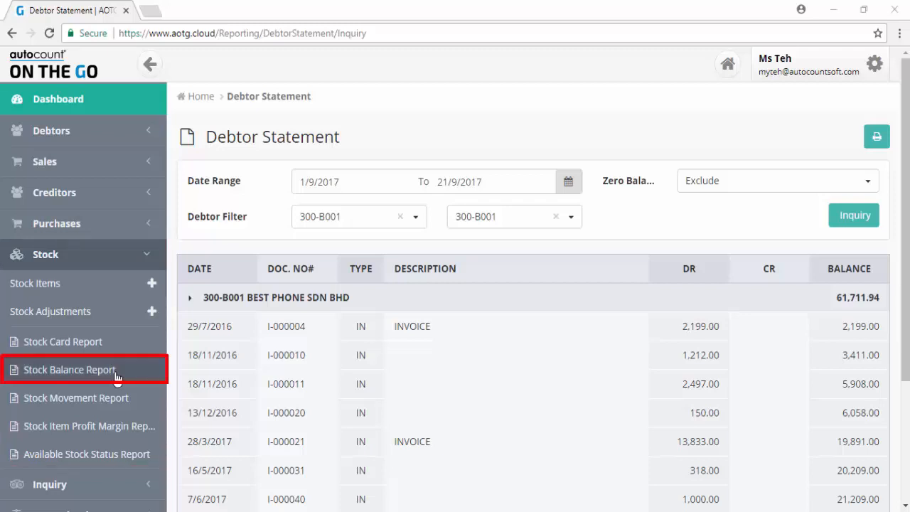
{"action": "left_click", "coordinate": [68, 370]}
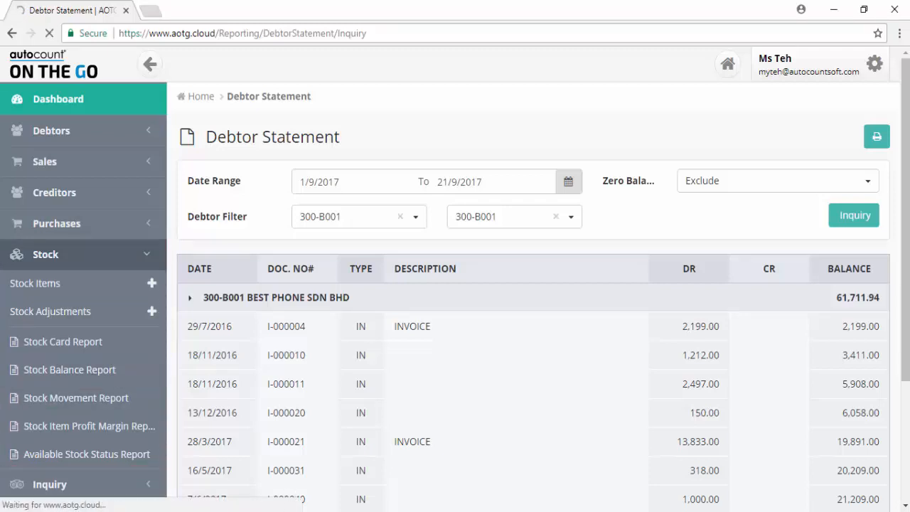
{"action": "left_click", "coordinate": [69, 370]}
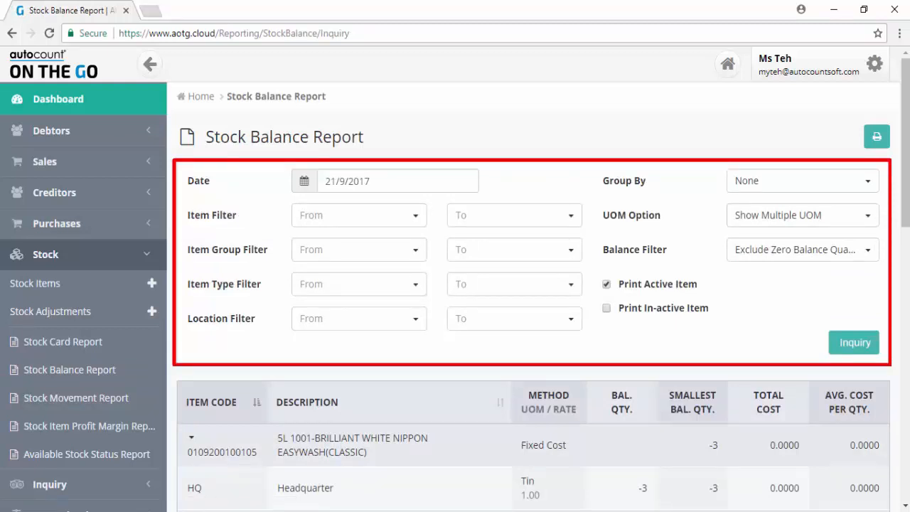
{"action": "left_click", "coordinate": [56, 224]}
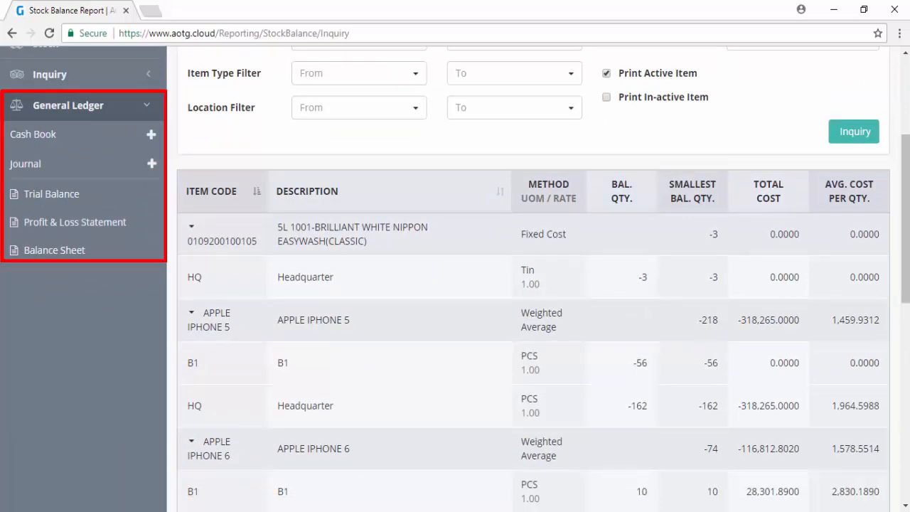
{"action": "left_click", "coordinate": [33, 133]}
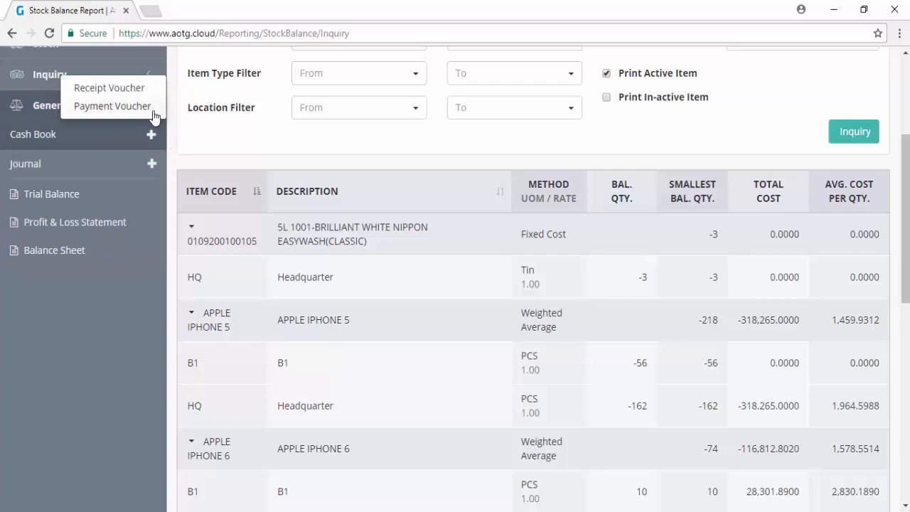
Create payment voucher PV-000009 to TNB for RM600.00 cash (AUG'17) and save it.
{"action": "left_click", "coordinate": [112, 106]}
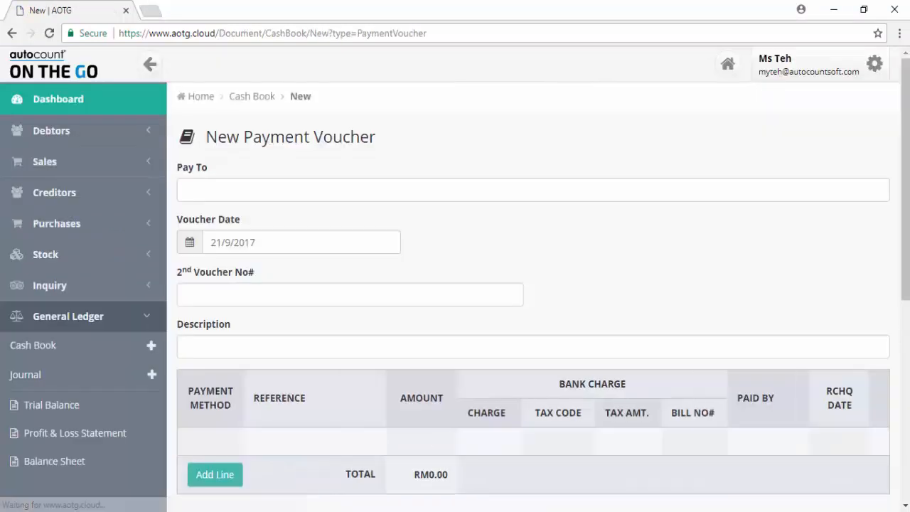
{"action": "type", "text": "TNB"}
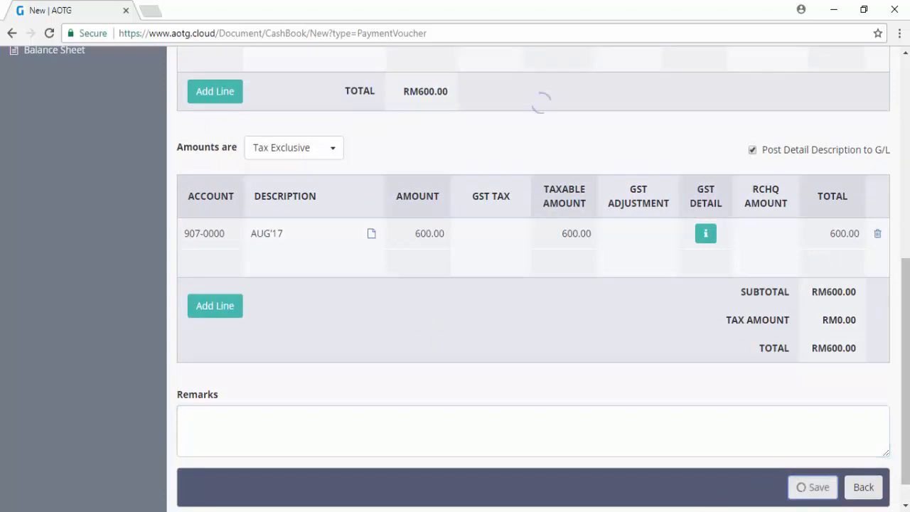
{"action": "left_click", "coordinate": [814, 487]}
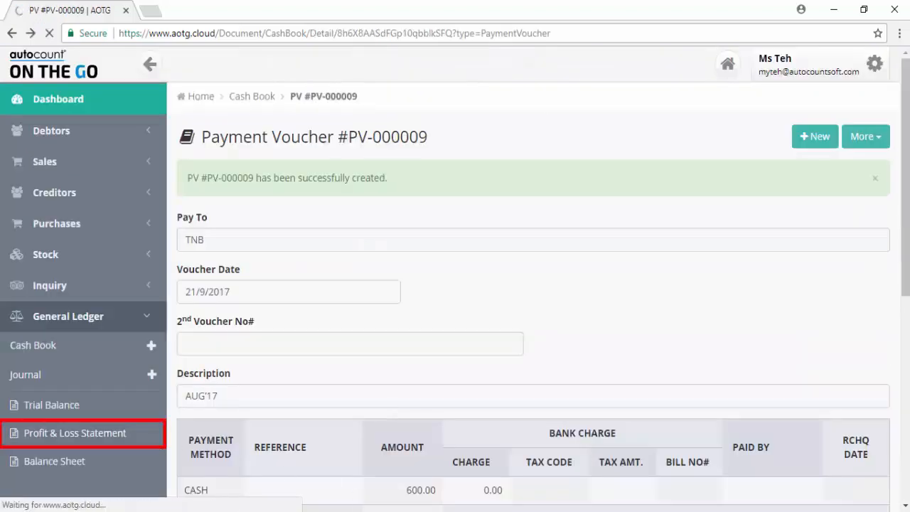
Print the This Year Profit & Loss Statement for 21/9/2017.
{"action": "left_click", "coordinate": [74, 433]}
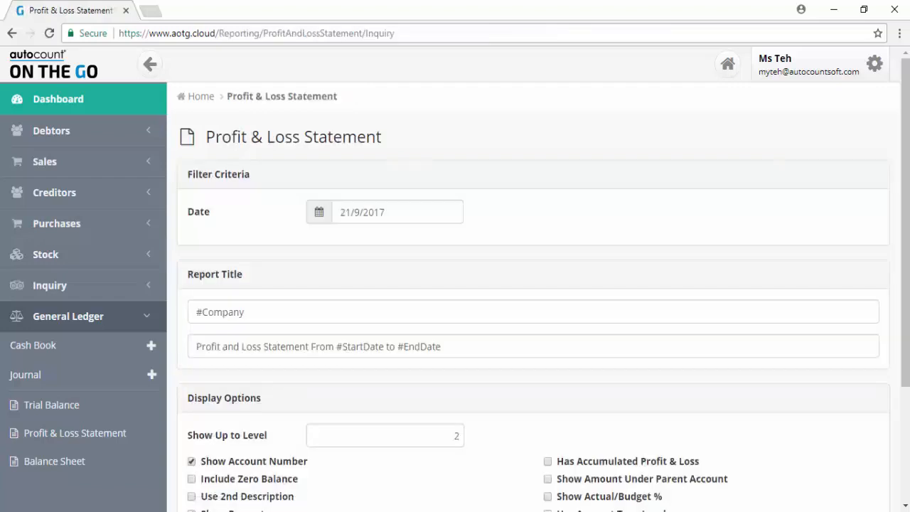
{"action": "scroll", "scroll_direction": "down", "scroll_amount": 3}
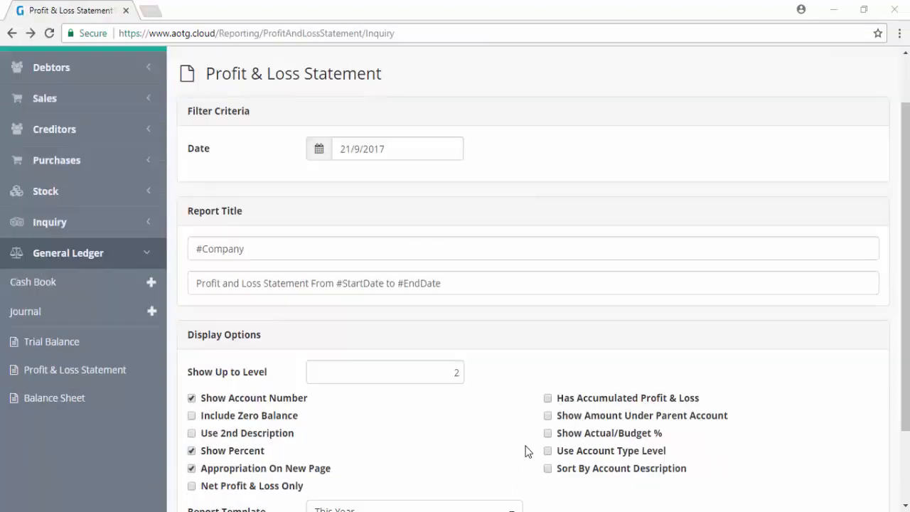
{"action": "scroll", "scroll_direction": "down", "scroll_amount": 3}
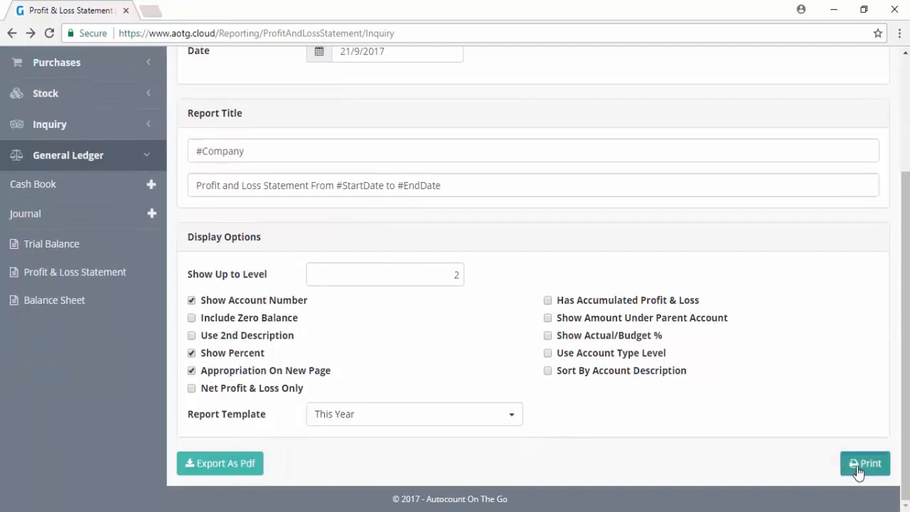
{"action": "left_click", "coordinate": [865, 463]}
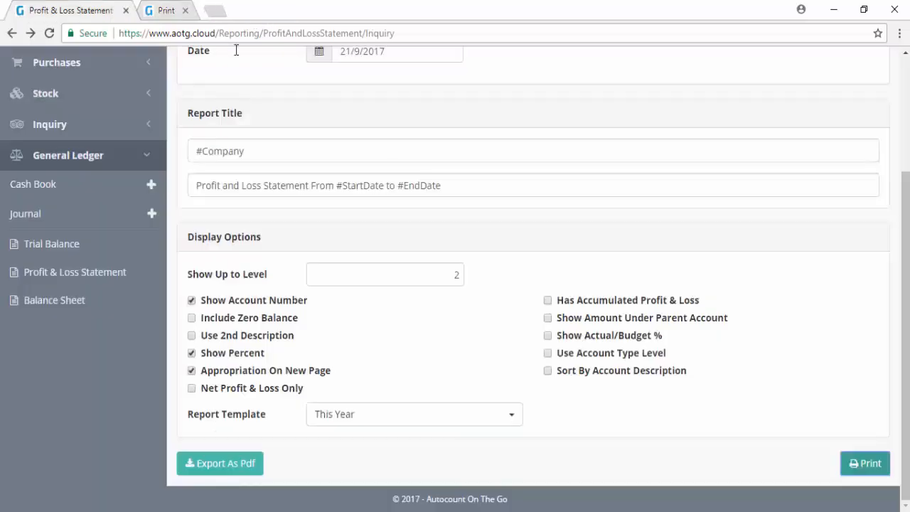